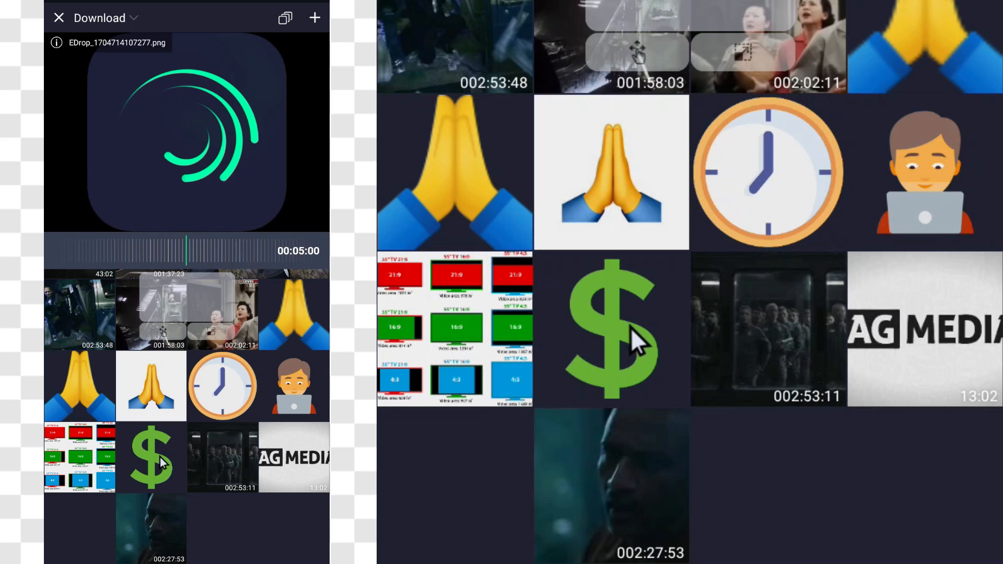
Step: Add dollar-symbol.png from the media gallery as a layer over the grid background
left_click(611, 330)
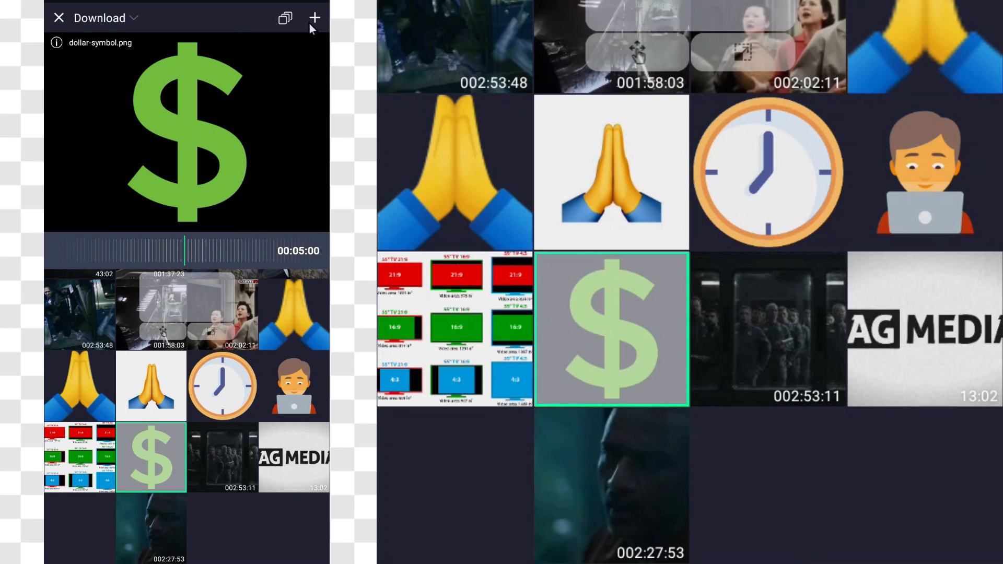
left_click(314, 18)
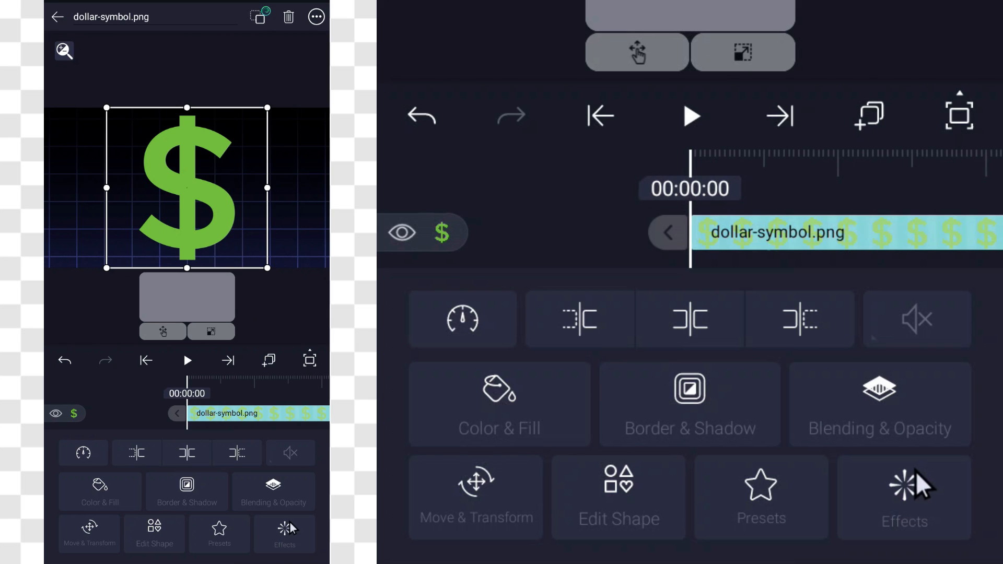
Step: Apply the Raster Extrude effect to the dollar-sign layer
left_click(904, 497)
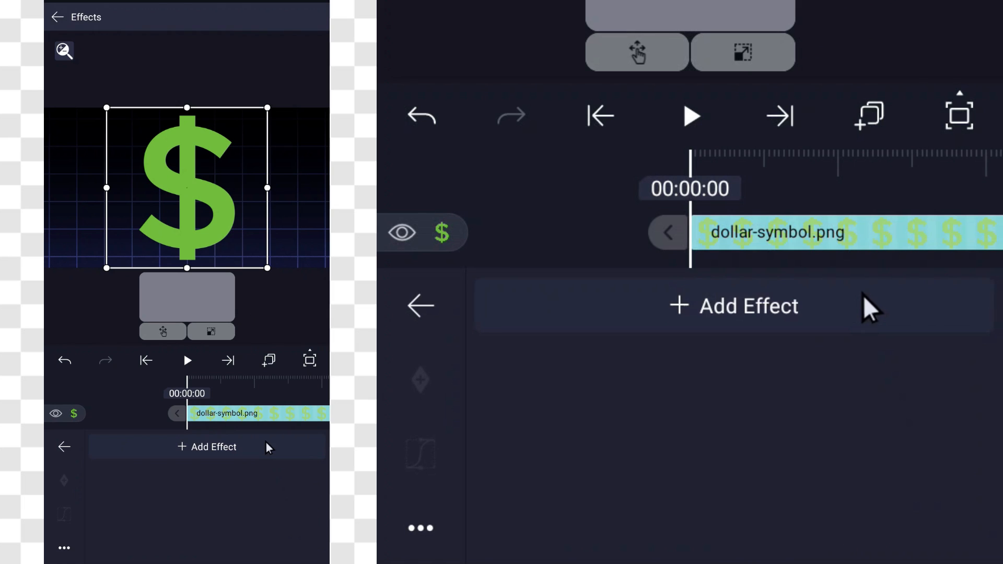
left_click(215, 447)
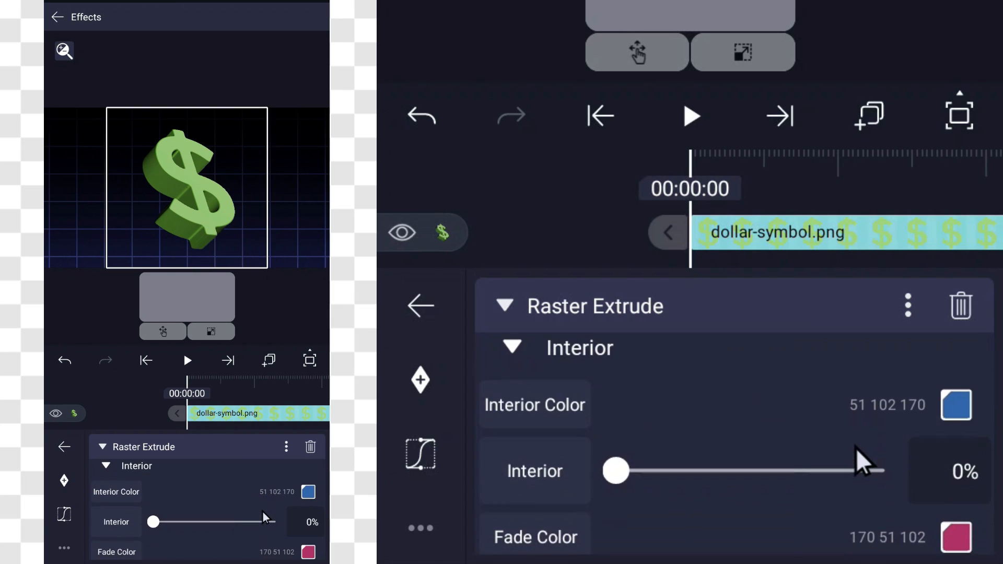
Step: Set the extrusion Interior to 0% and change the Interior Color to green
left_click_drag(616, 471, 869, 471)
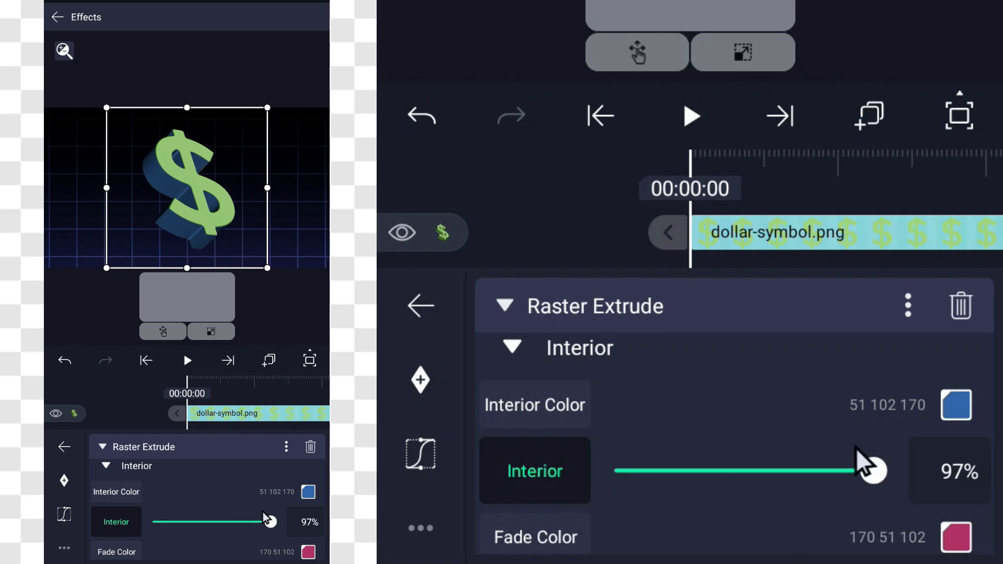
left_click_drag(869, 470, 614, 470)
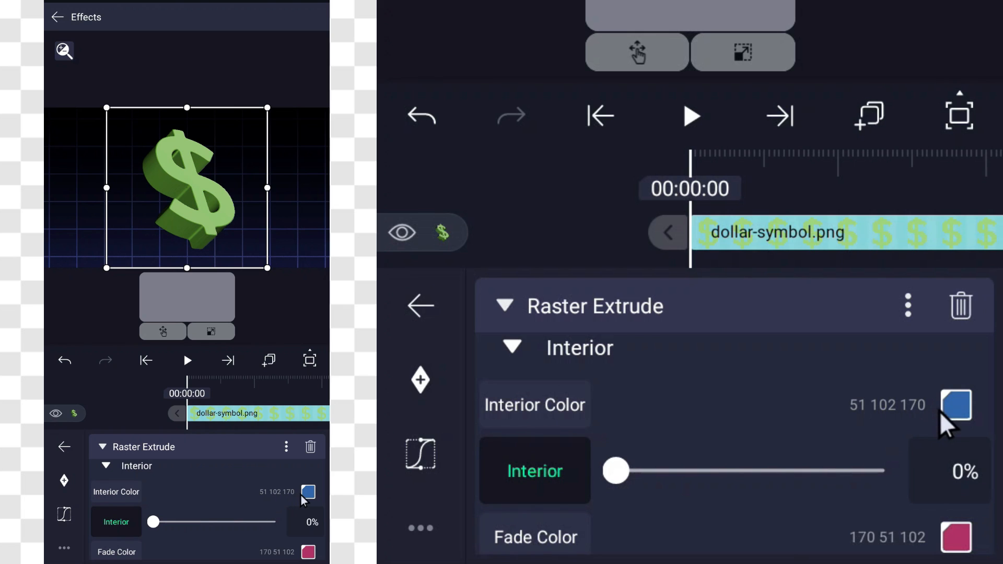
left_click(955, 404)
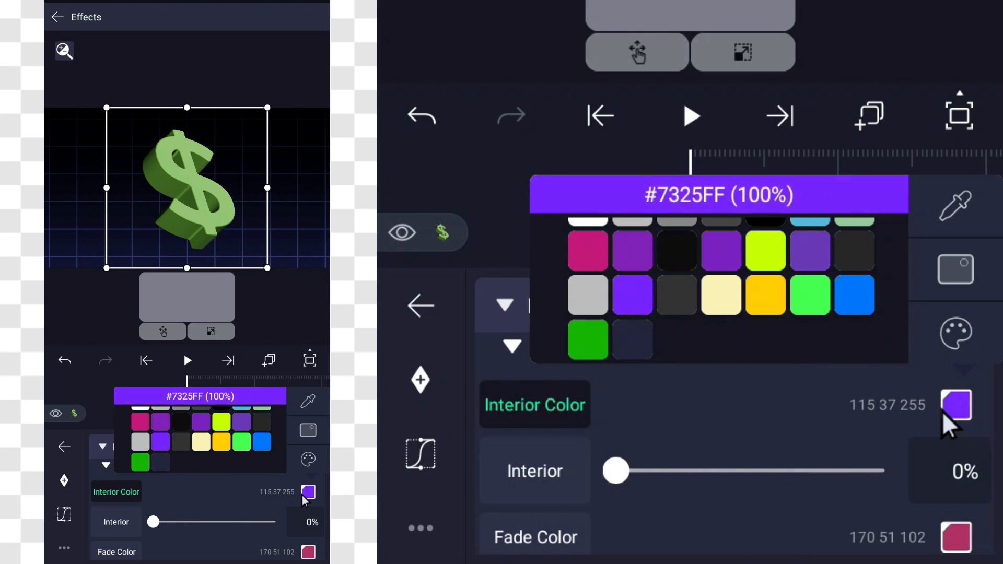
left_click_drag(616, 471, 874, 470)
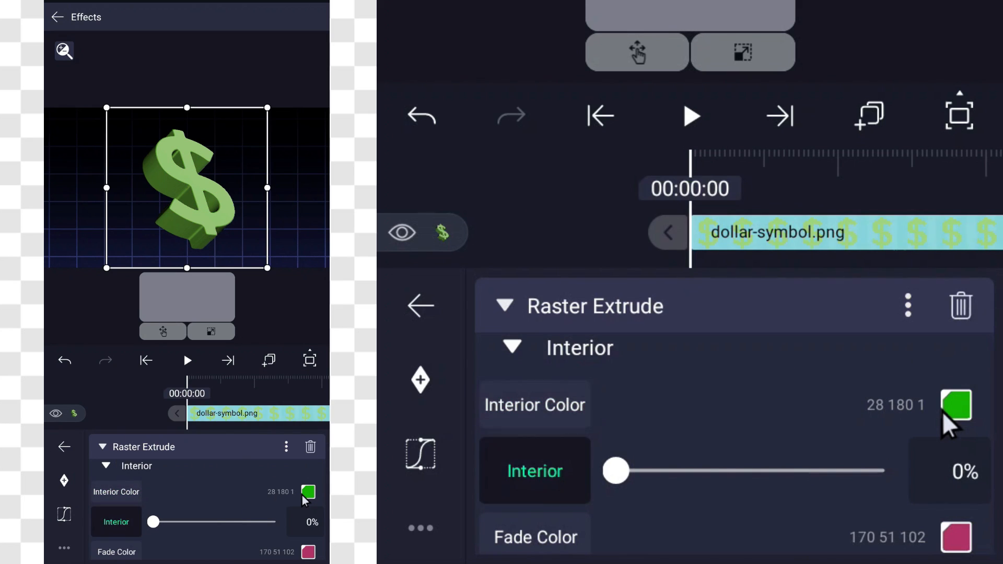
left_click_drag(616, 471, 716, 470)
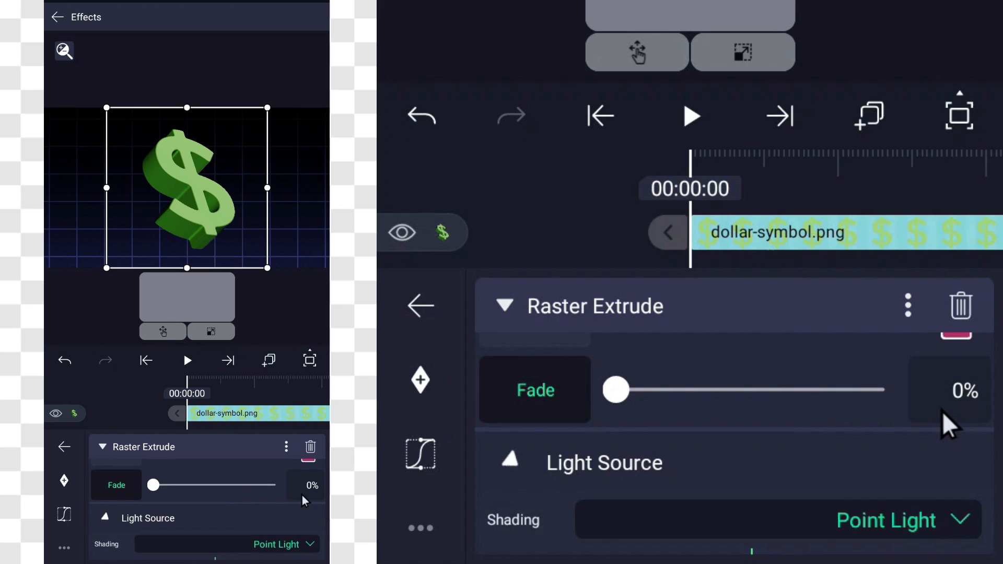
Step: Adjust Light Source shine, keeping intensity near 105.6%, direction 75/−75, elevation 100
scroll("down", 3)
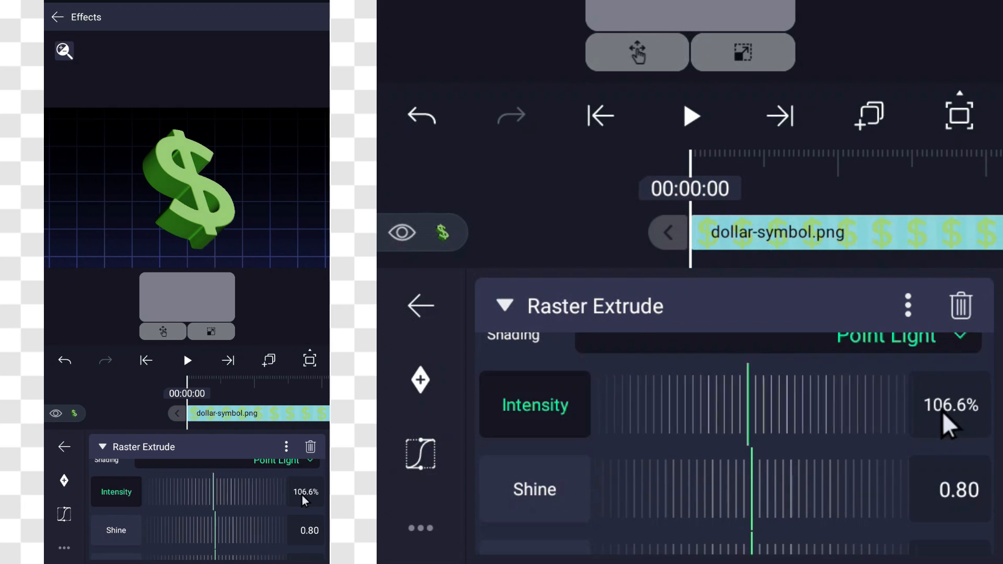
scroll("down", 3)
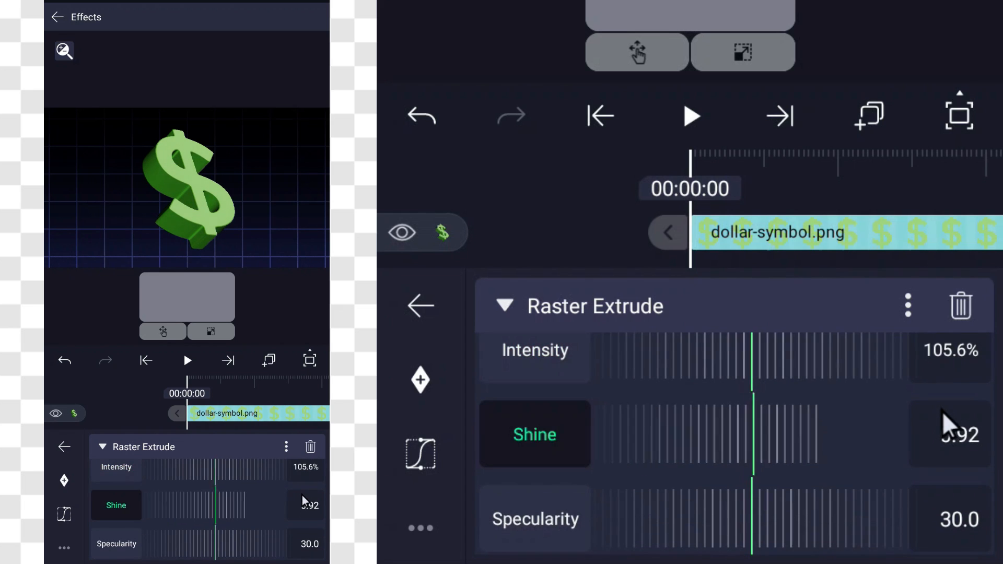
left_click_drag(755, 433, 703, 433)
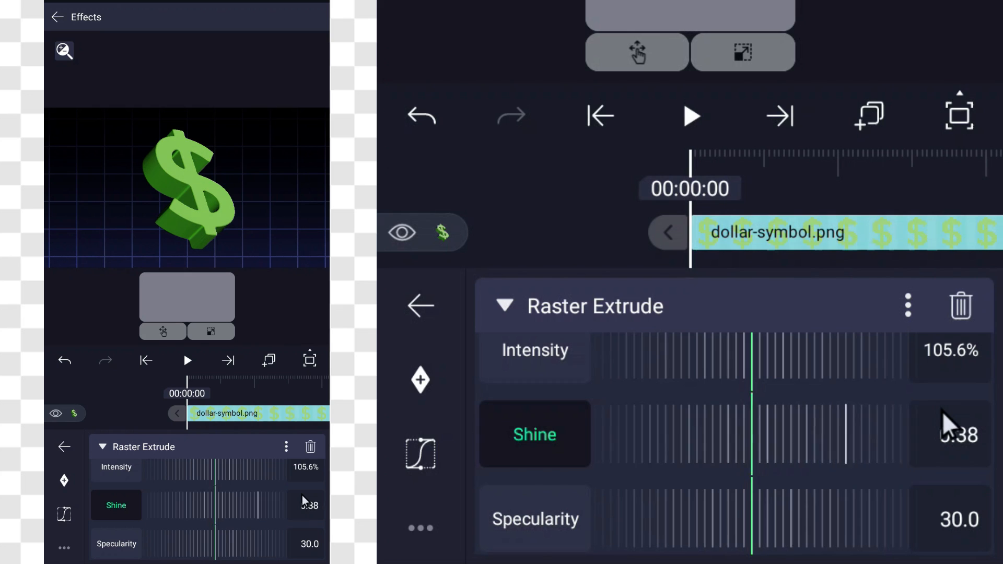
scroll("down", 3)
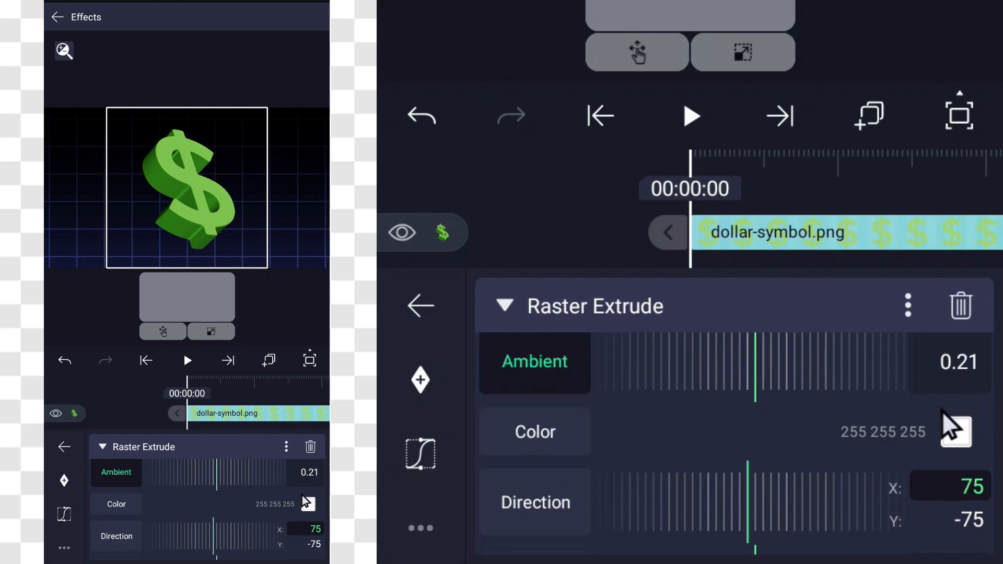
scroll("down", 3)
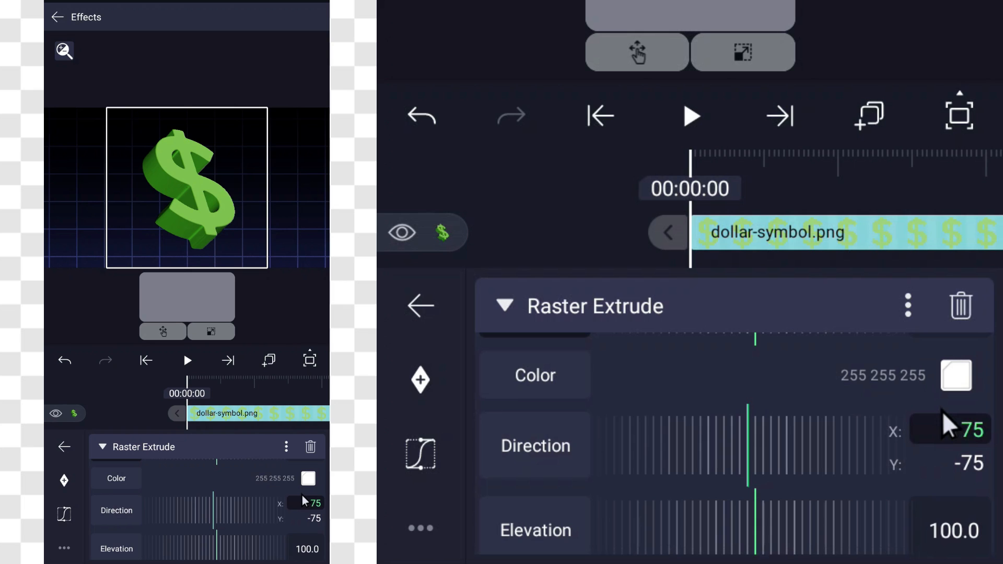